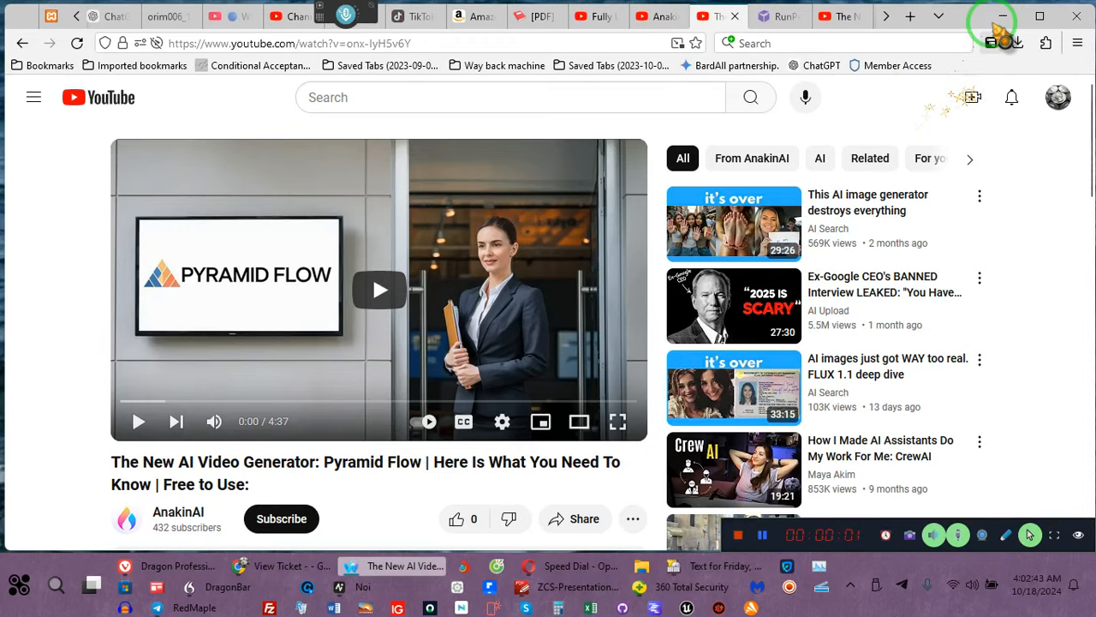
Step: Minimize the browser showing the Pyramid Flow YouTube video to reveal the flying-fish wallpaper
left_click(1002, 17)
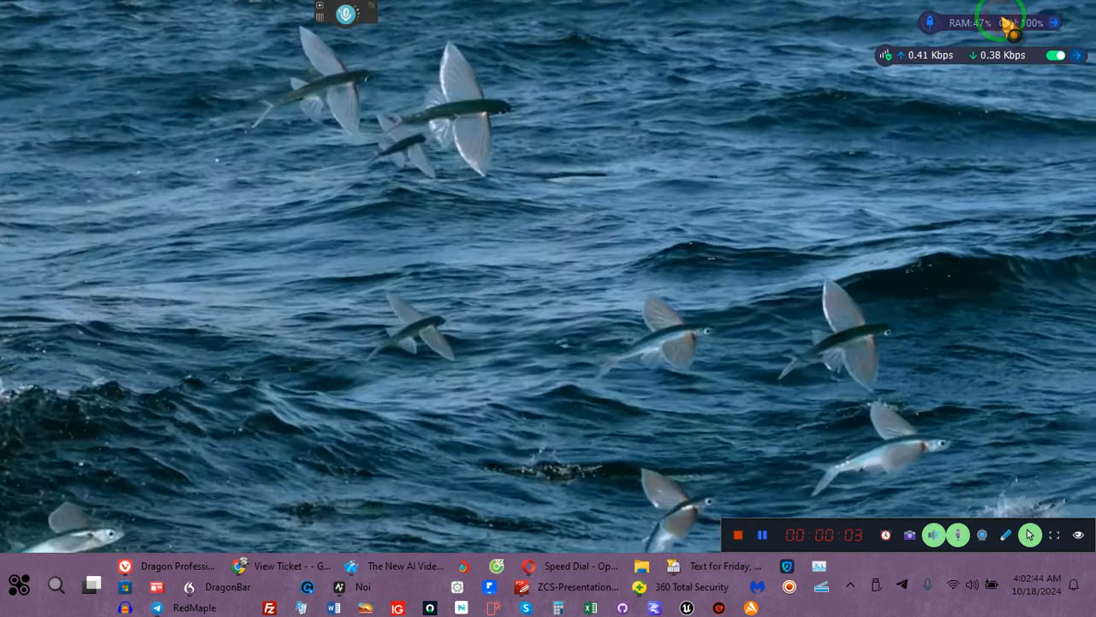